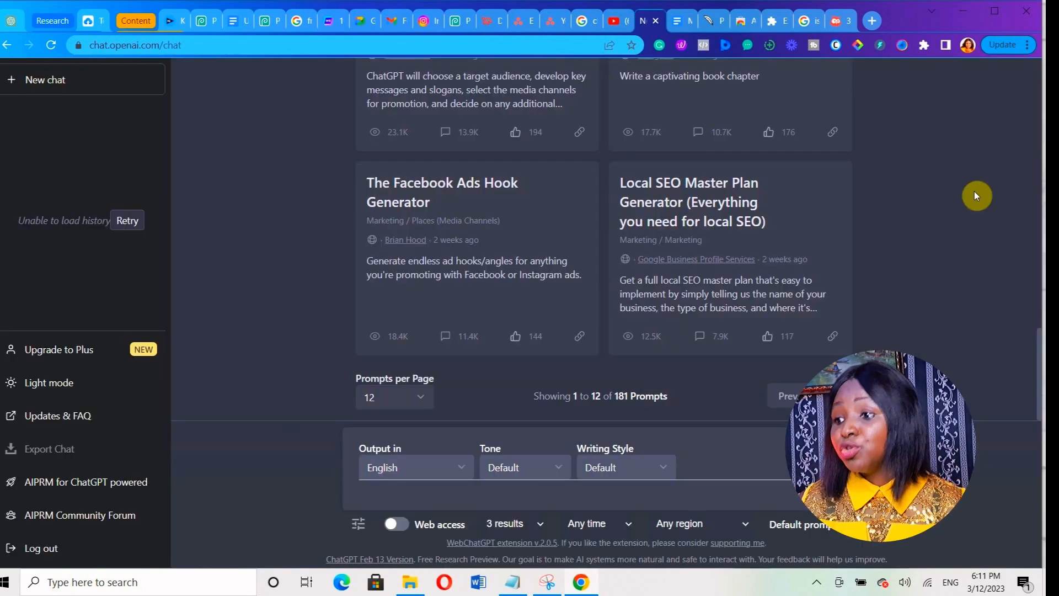
pyautogui.moveTo(1043, 102)
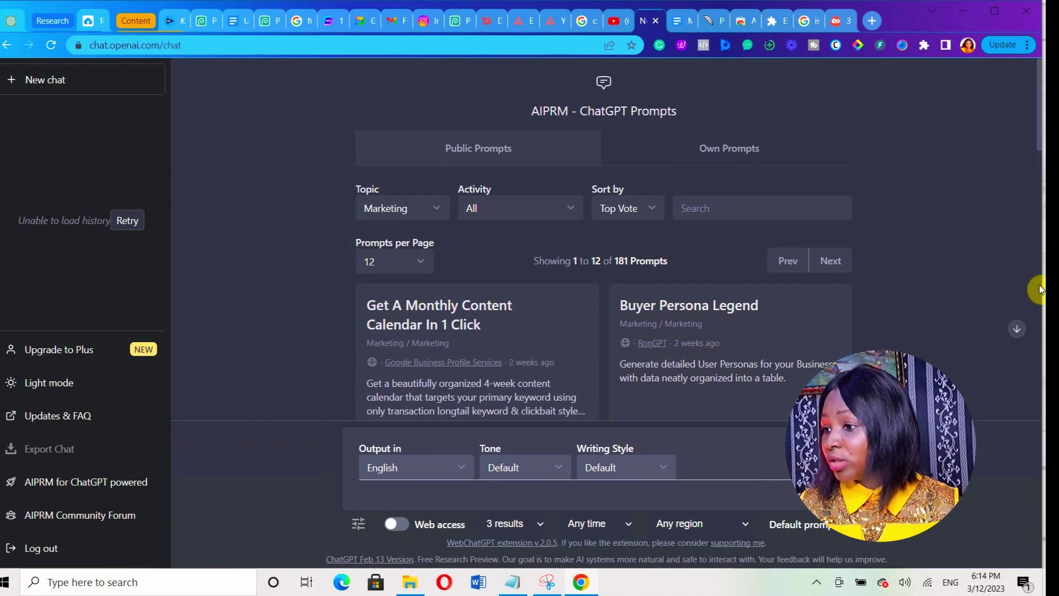
# Browse the AIPRM prompt topics and pick the 'Get A Monthly Content Calendar In 1 Click' prompt
pyautogui.scroll(-3)
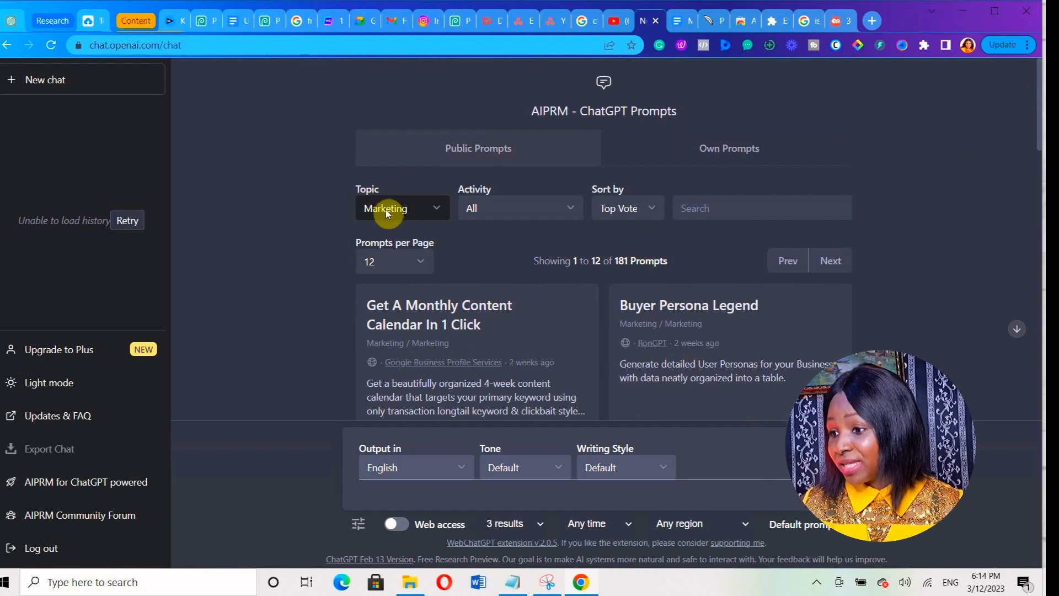
pyautogui.click(402, 208)
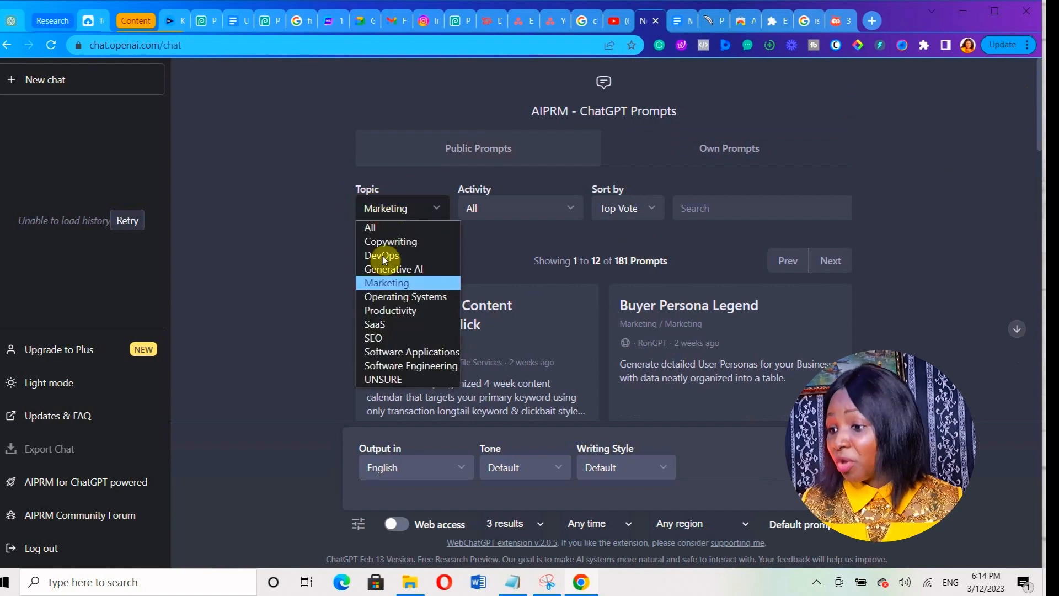
pyautogui.moveTo(415, 244)
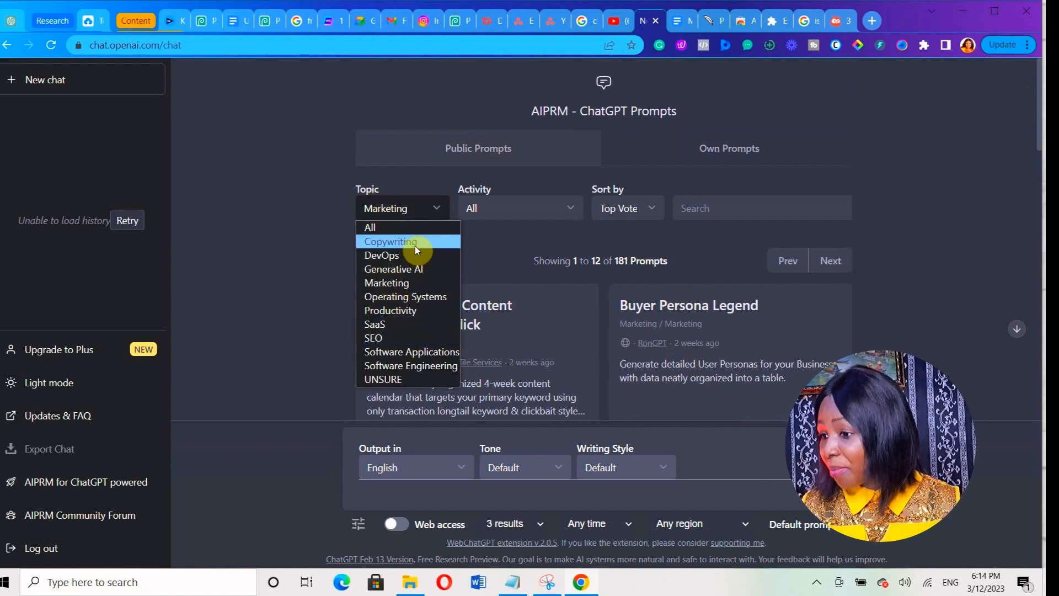
pyautogui.moveTo(415, 338)
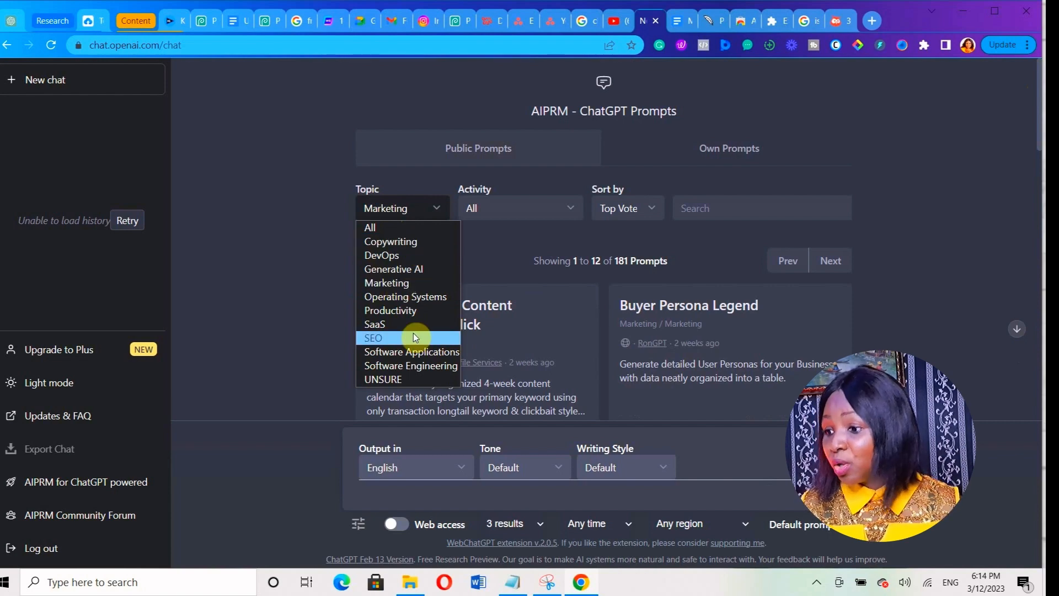
pyautogui.moveTo(440, 375)
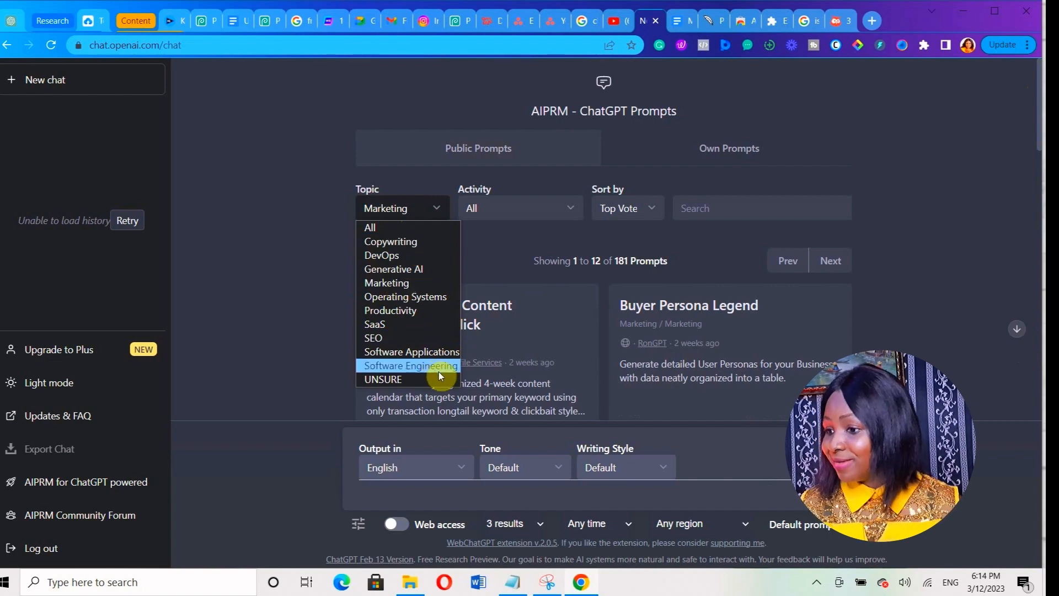
pyautogui.moveTo(405, 293)
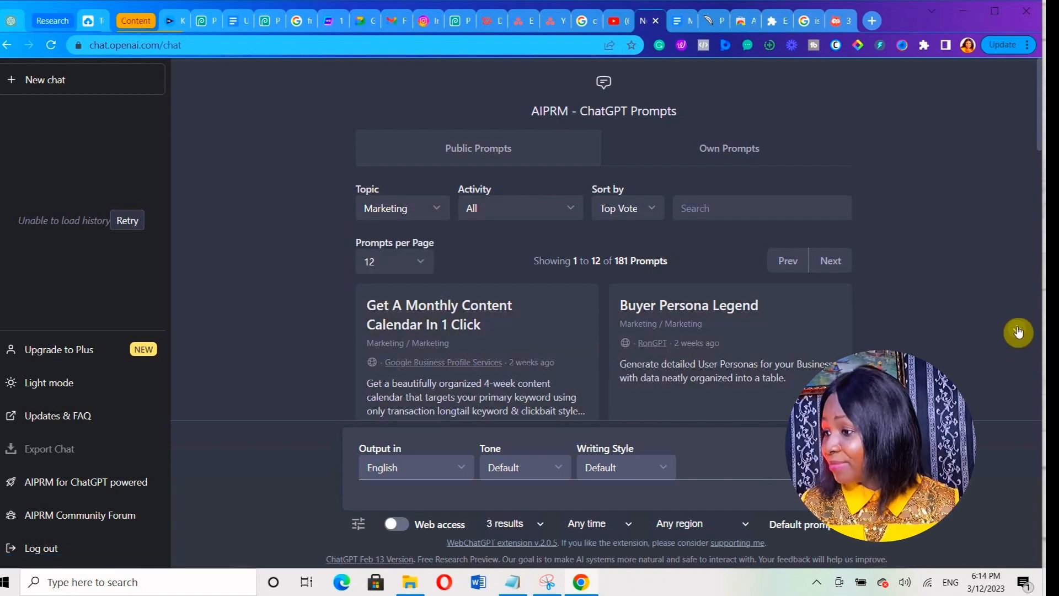
pyautogui.scroll(-3)
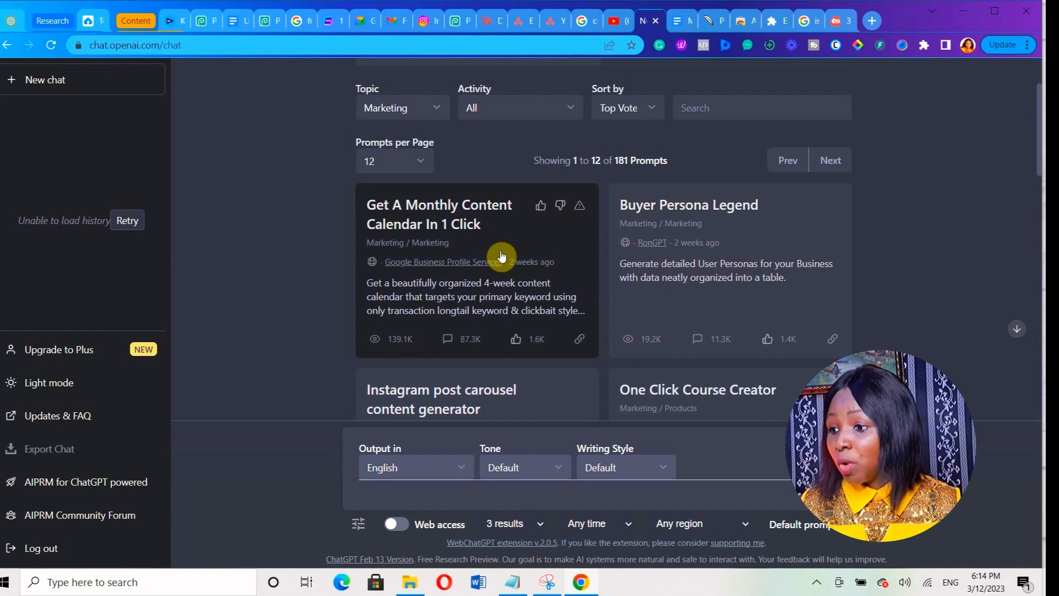
pyautogui.click(439, 214)
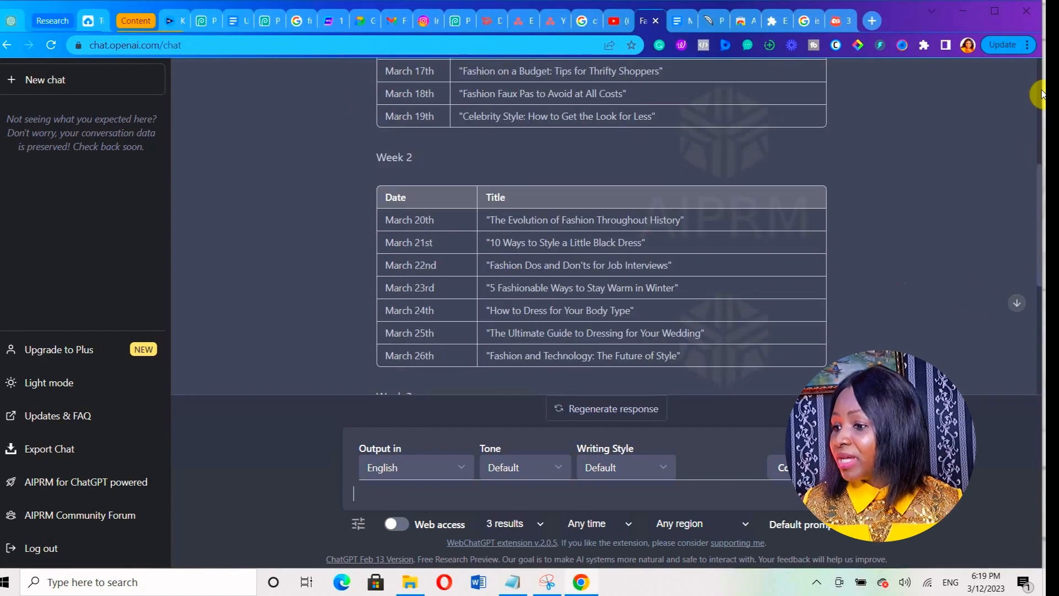
pyautogui.scroll(3)
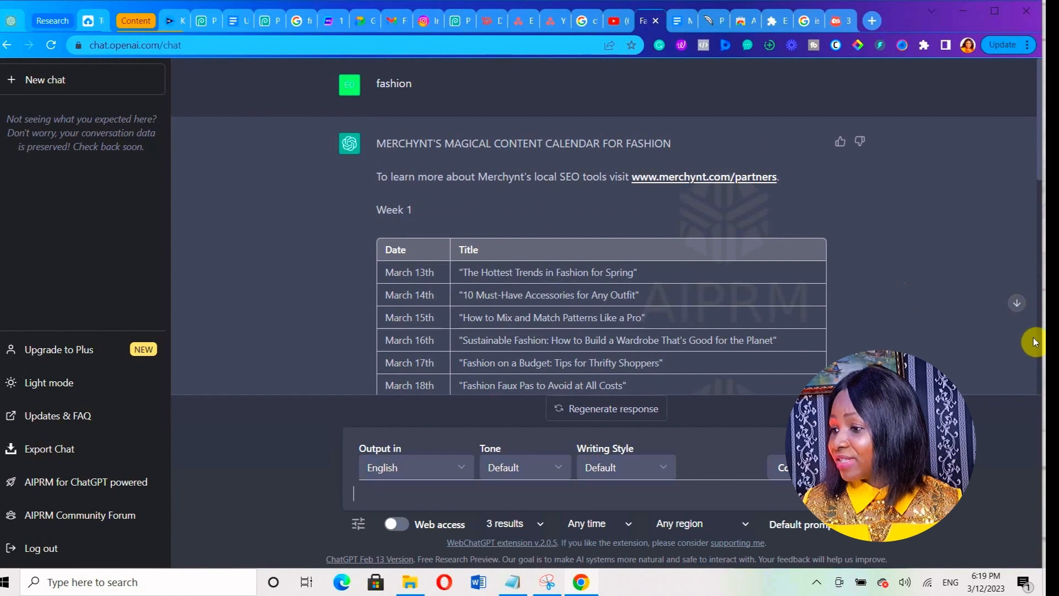
pyautogui.scroll(-3)
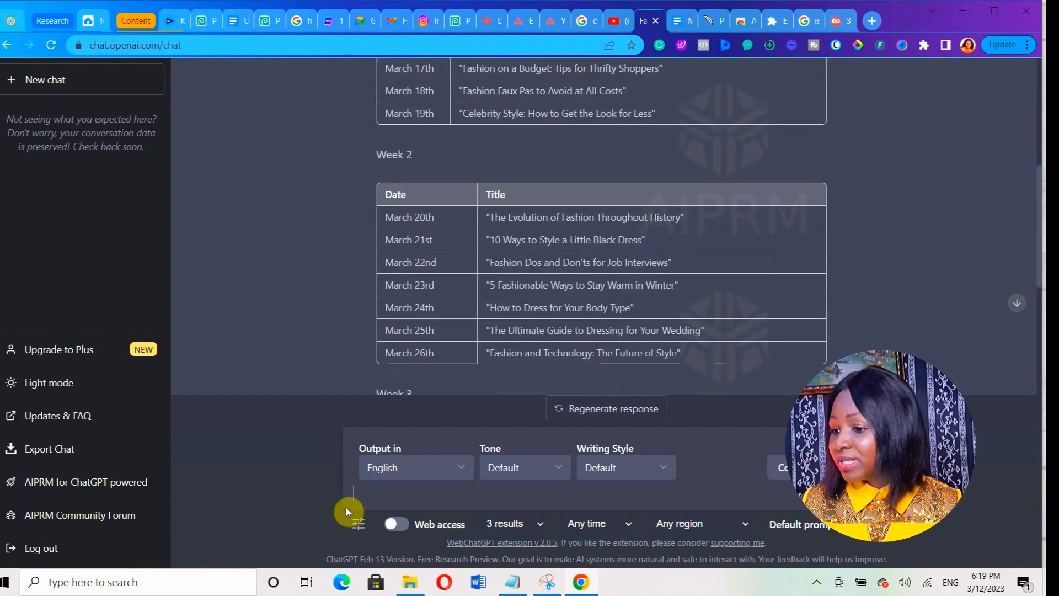
pyautogui.scroll(-3)
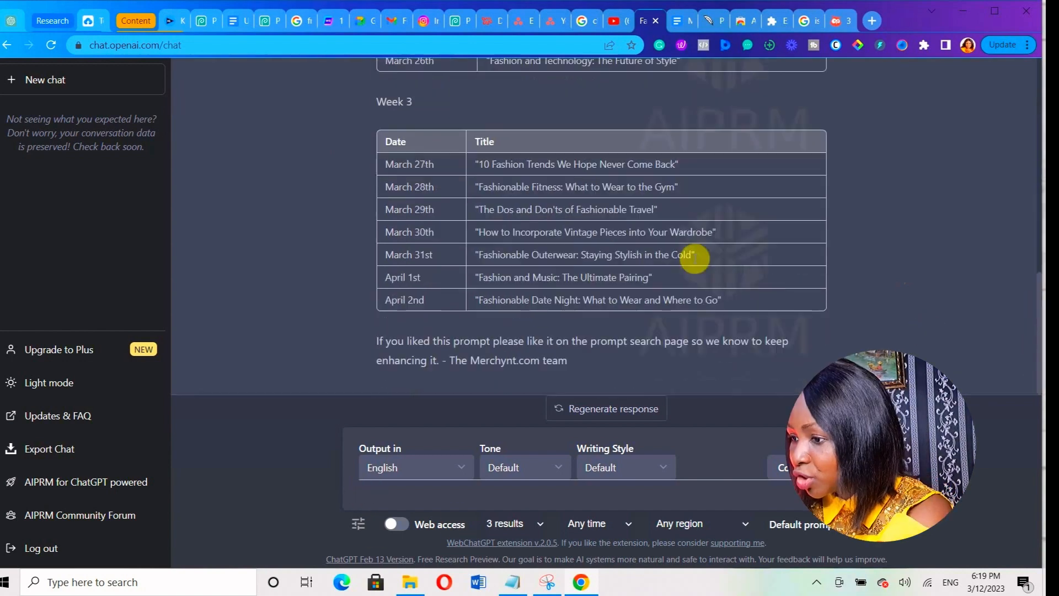
pyautogui.scroll(3)
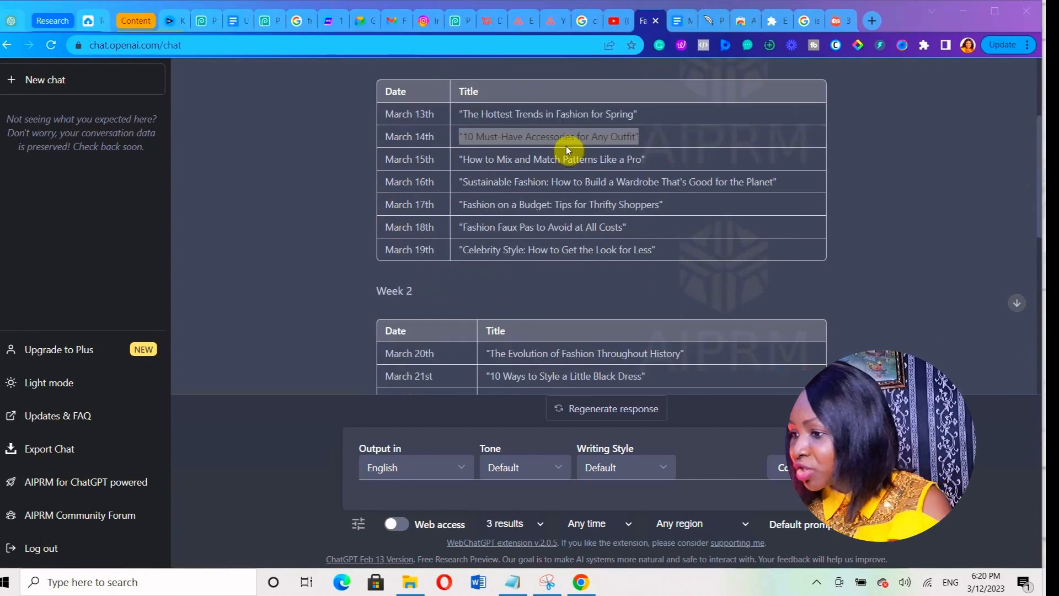
pyautogui.doubleClick(548, 136)
pyautogui.write('Create an')
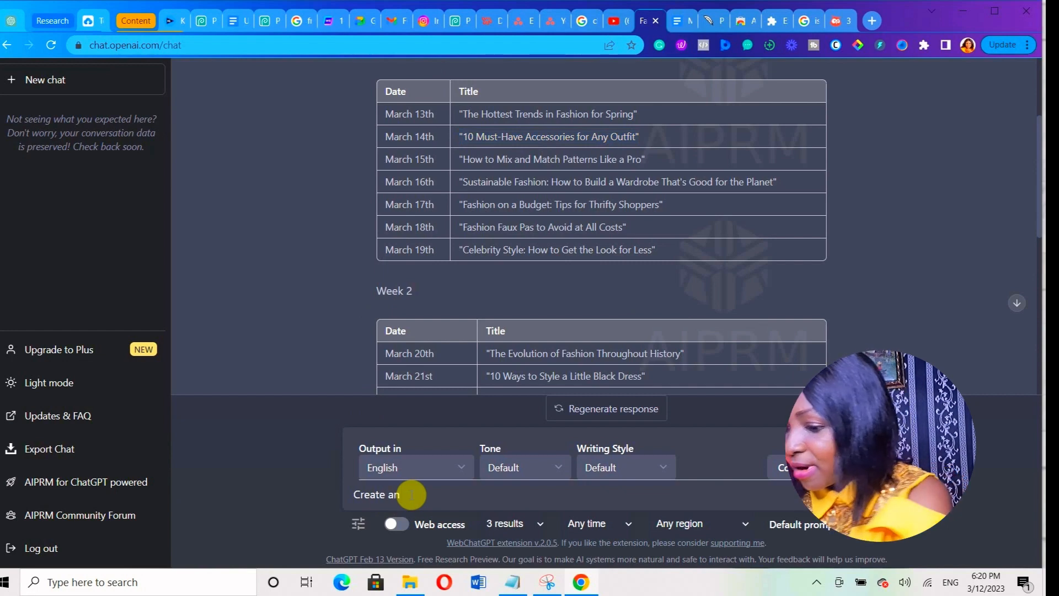
# Type a request for an Instagram caption for the accessories post
pyautogui.write('Instagram caption')
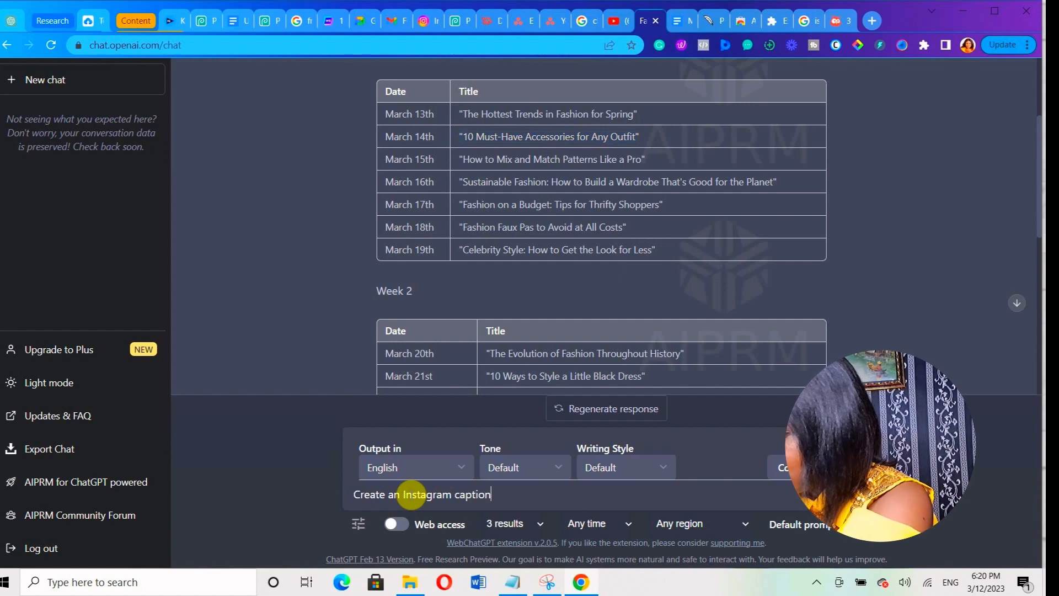
pyautogui.write('for')
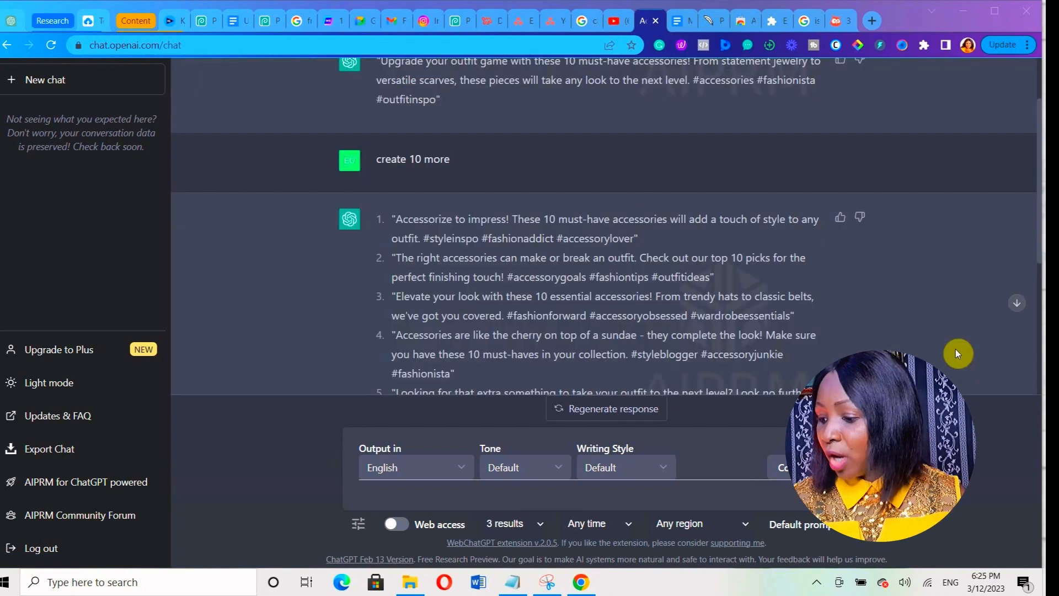
# Scroll down to review the ten hashtagged accessory caption variations
pyautogui.scroll(-3)
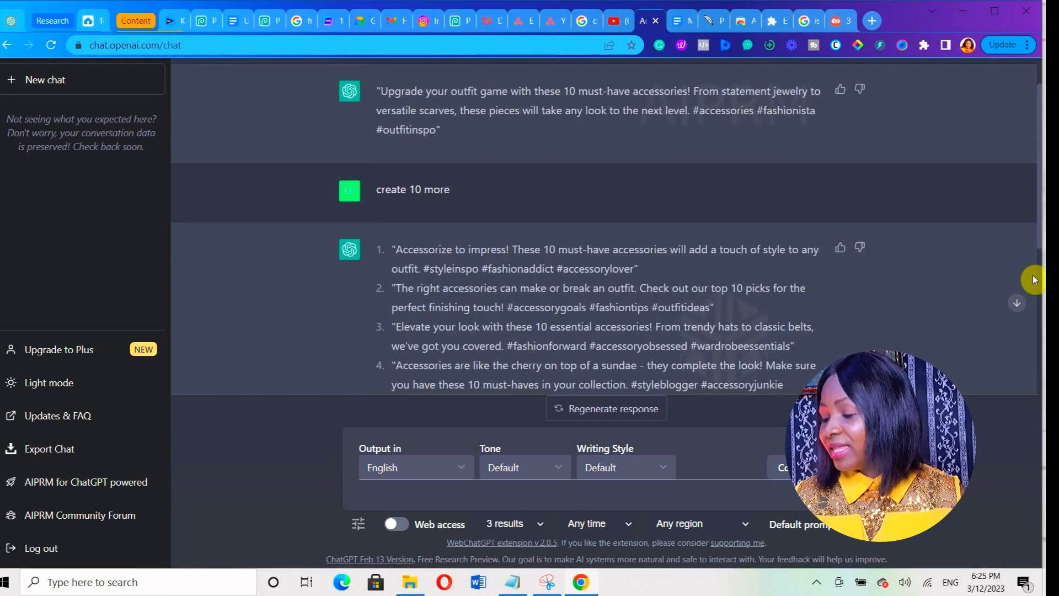
pyautogui.moveTo(942, 269)
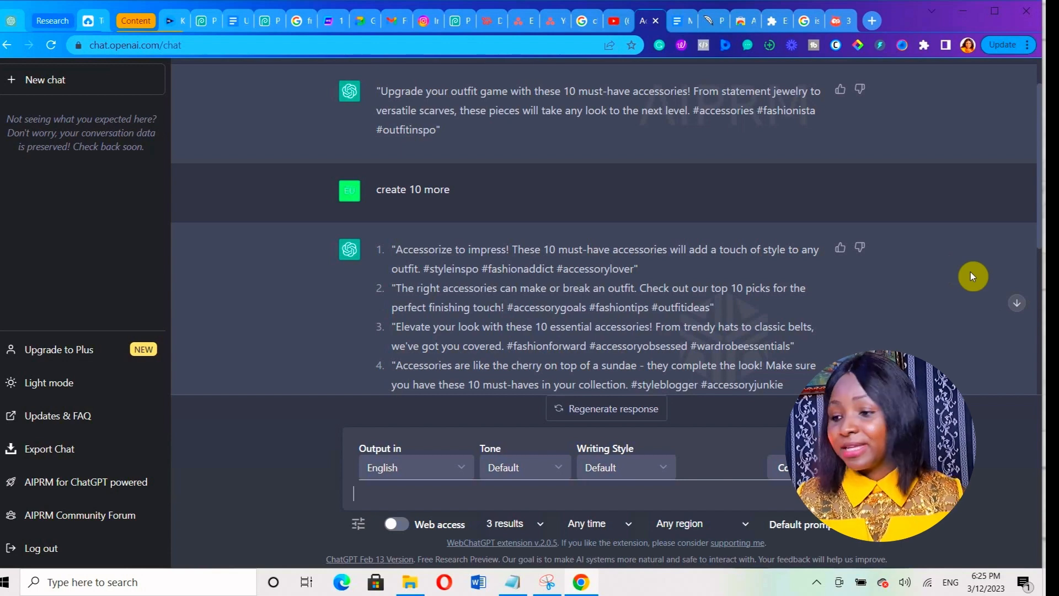
pyautogui.moveTo(894, 318)
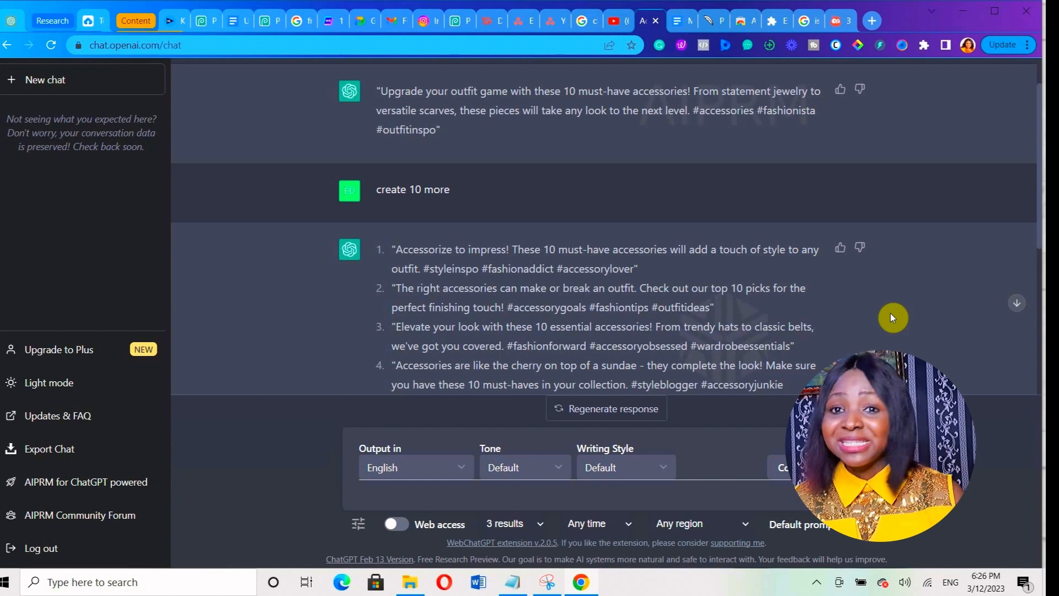
pyautogui.moveTo(936, 292)
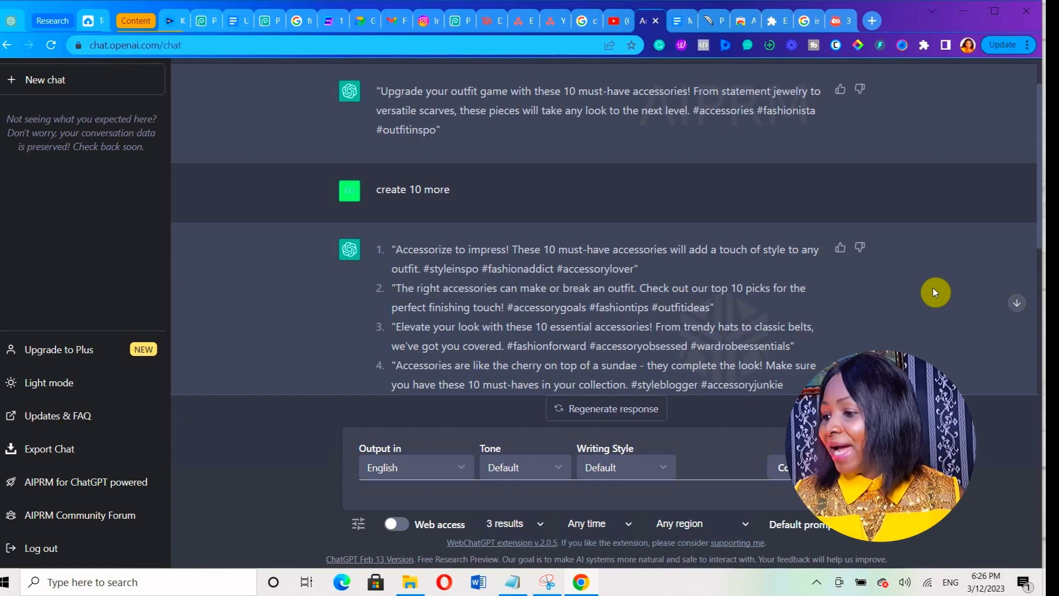
pyautogui.scroll(-3)
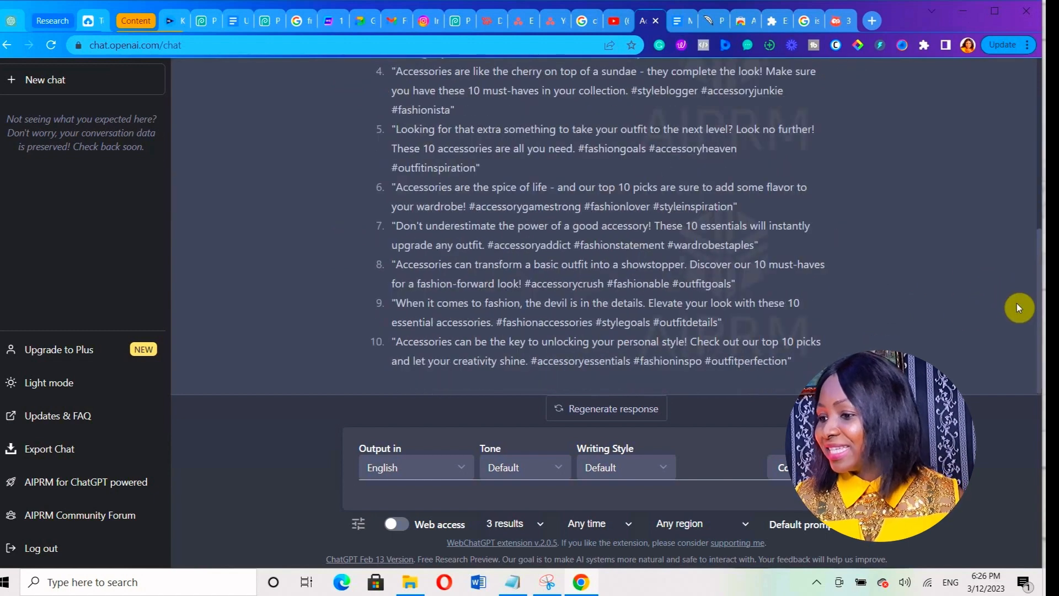
pyautogui.moveTo(955, 243)
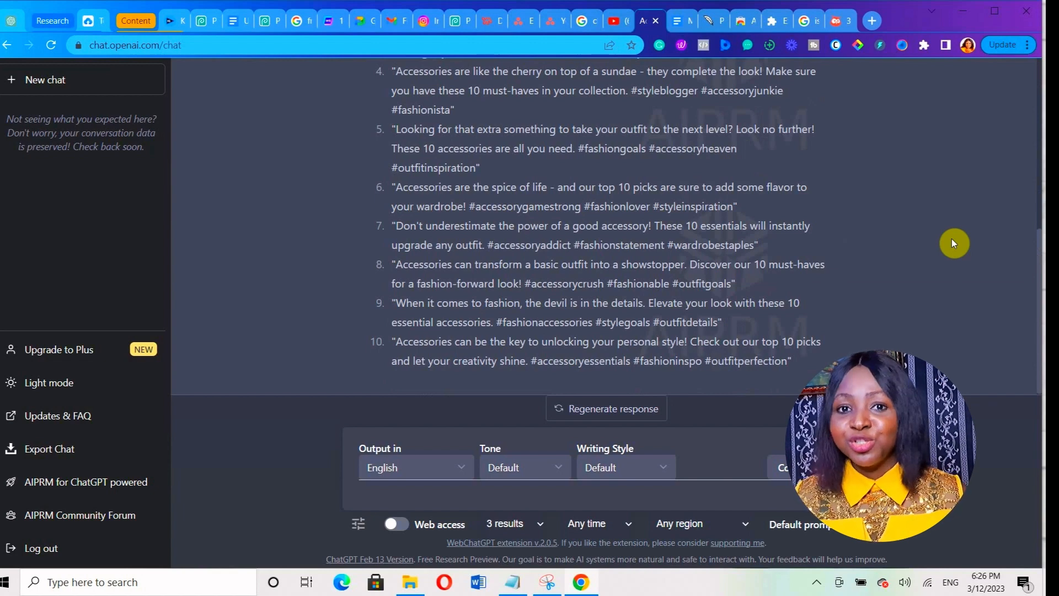
pyautogui.moveTo(1013, 274)
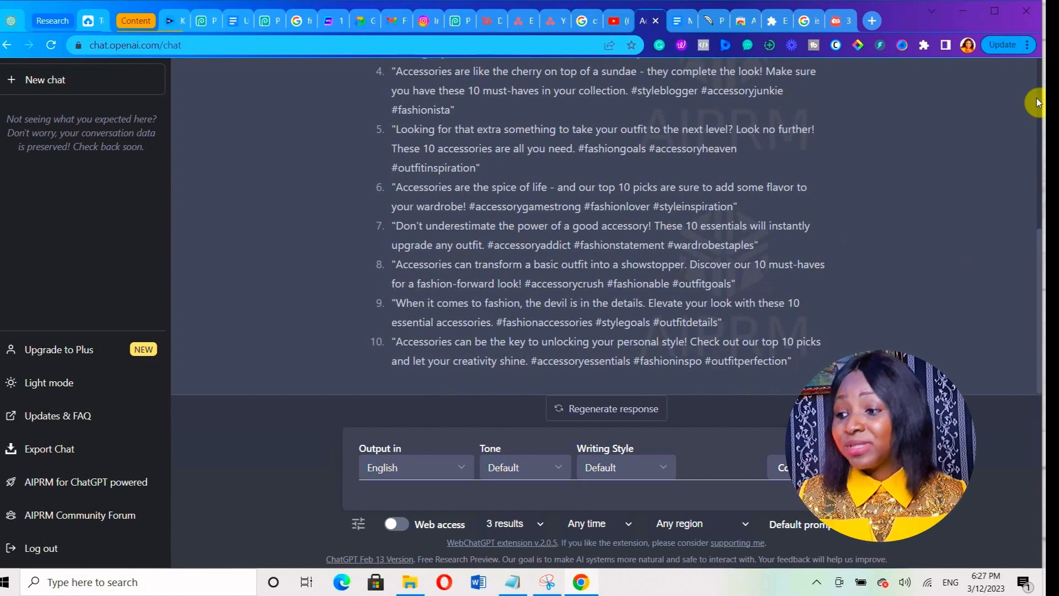
pyautogui.moveTo(1019, 169)
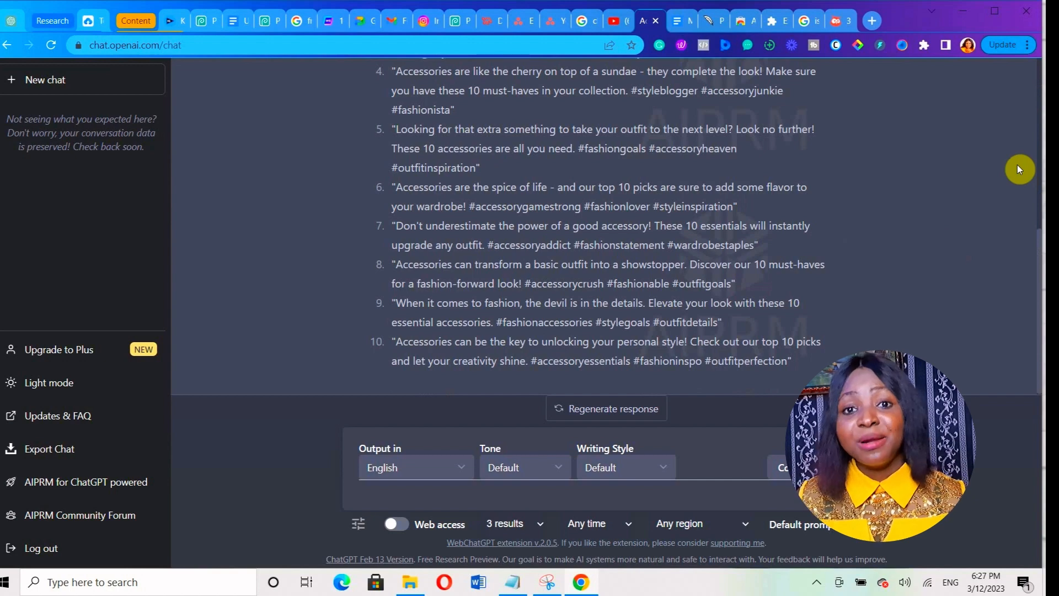